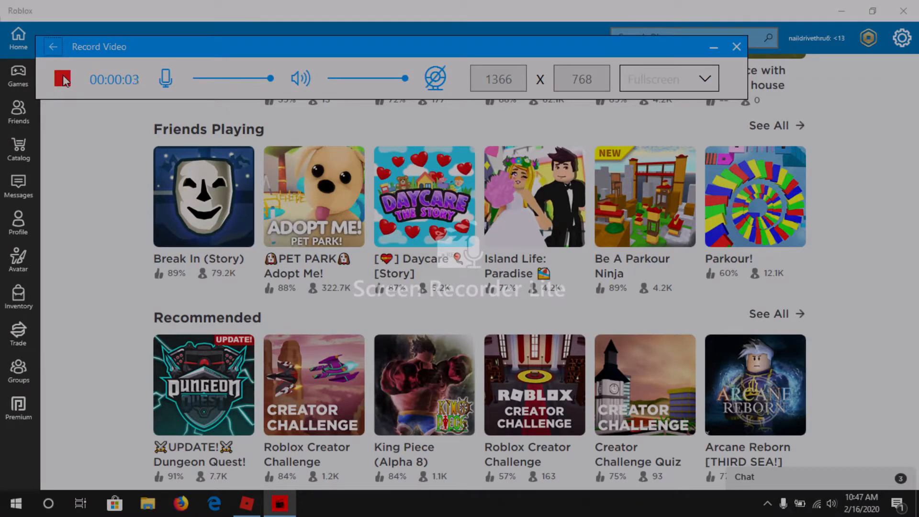
- Select the Parkour! tile in the Friends Playing row to reach its page by DevelopeTycoon
drag(351, 47, 234, 4)
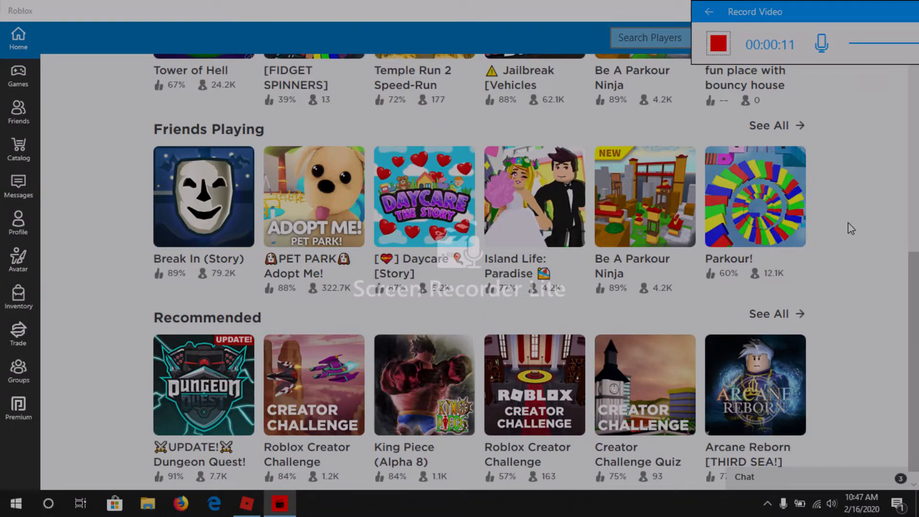
mouse_move(328, 241)
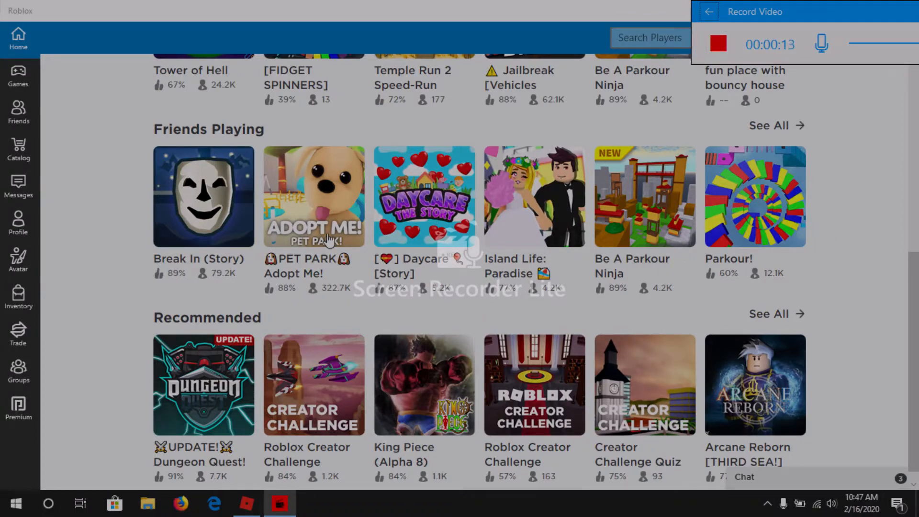
mouse_move(296, 220)
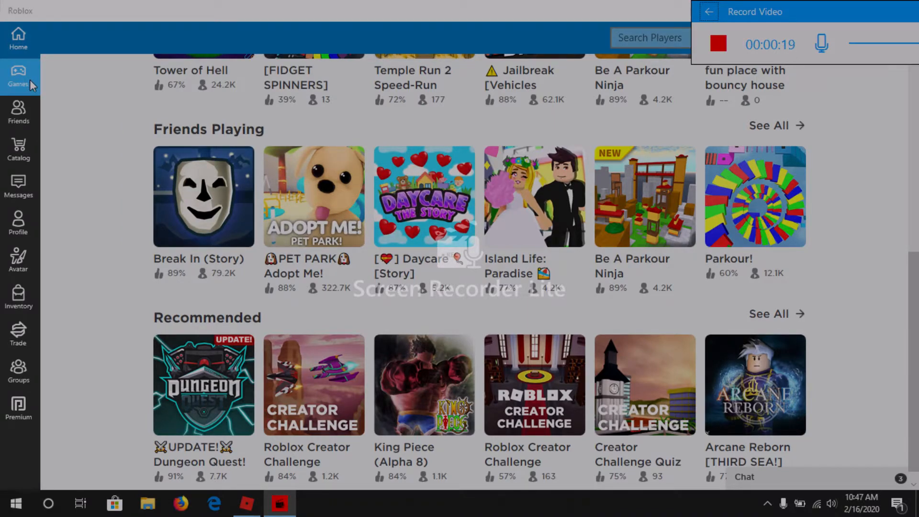
mouse_move(834, 353)
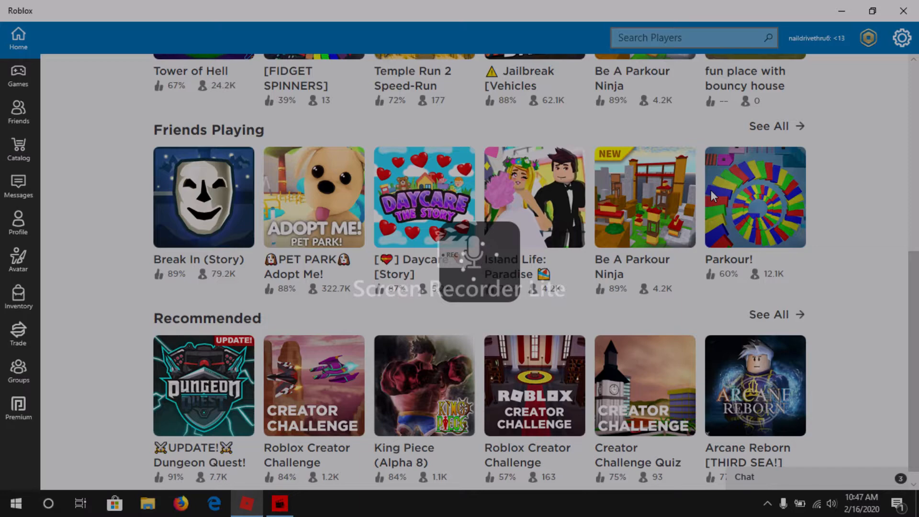
click(755, 197)
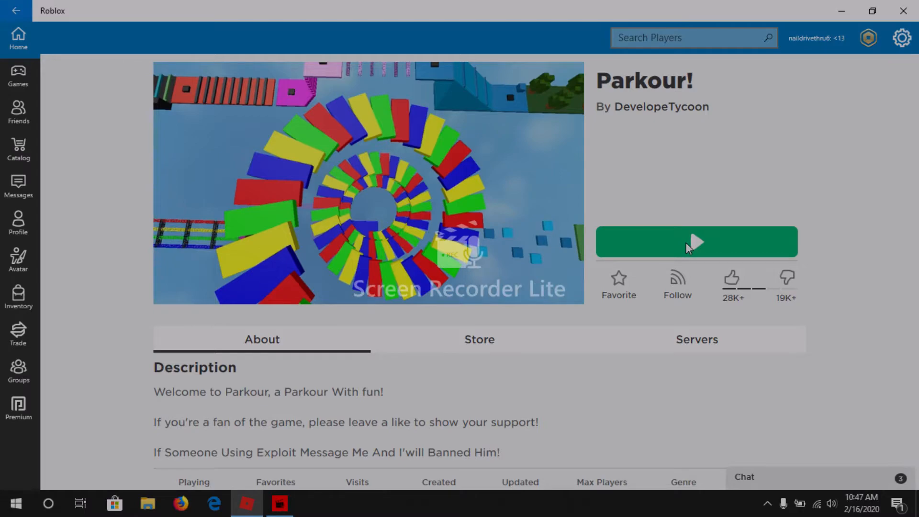
mouse_move(332, 8)
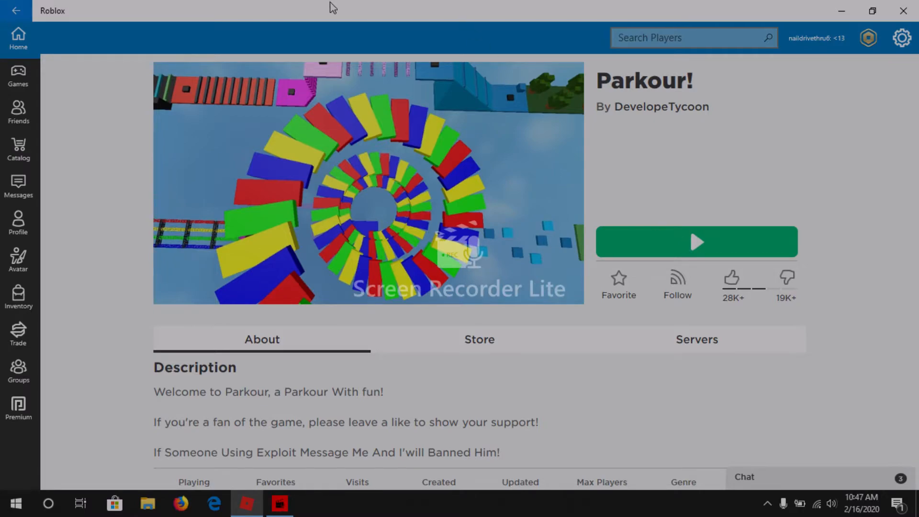
mouse_move(253, 293)
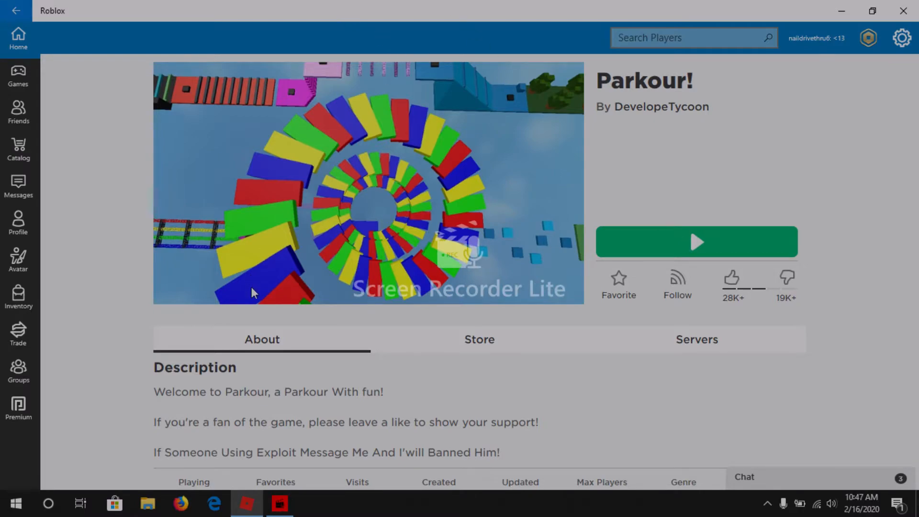
click(282, 503)
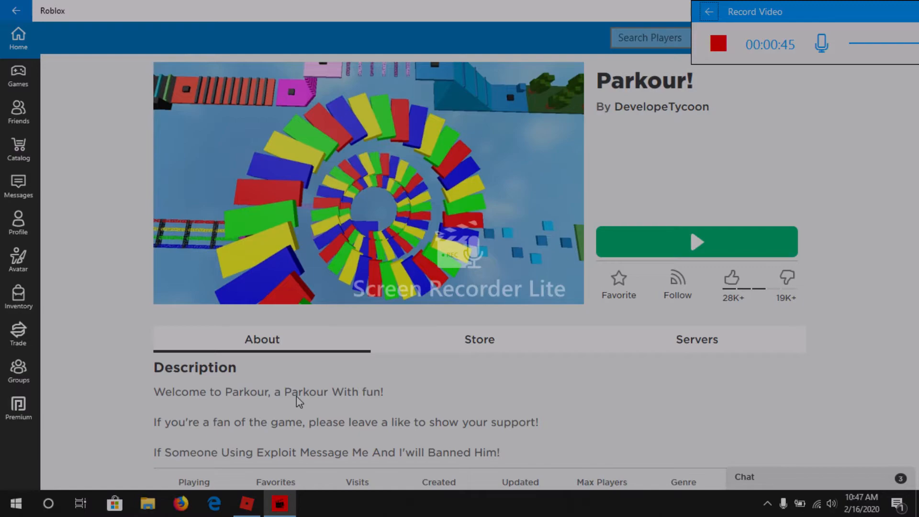
mouse_move(665, 245)
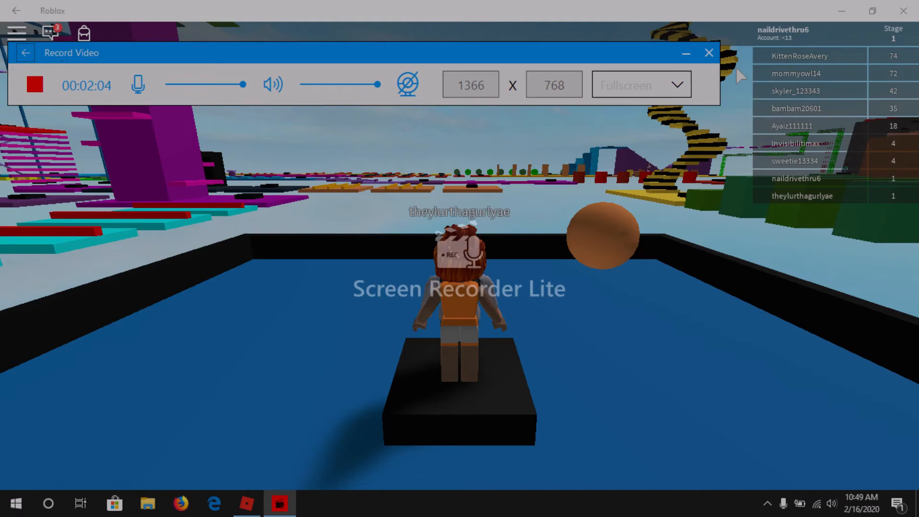
mouse_move(868, 31)
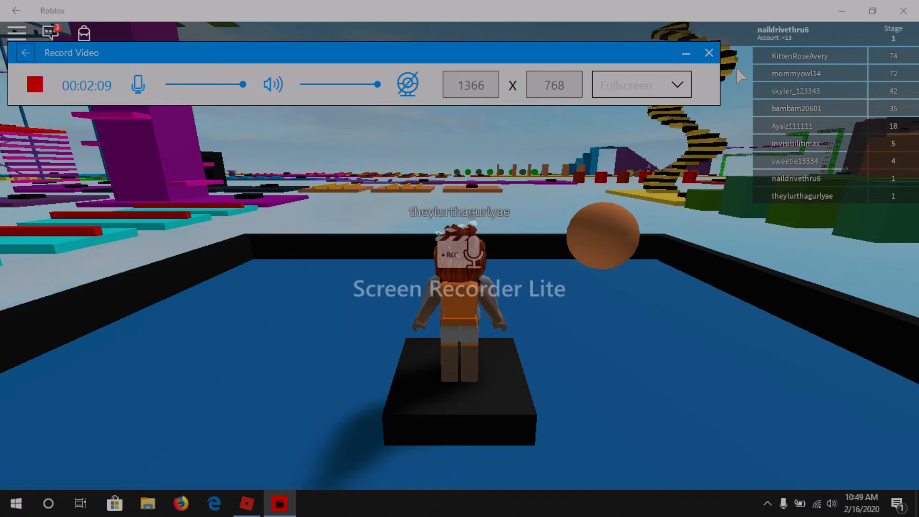
- Launch Parkour! with the green Play button so the avatar spawns at stage 1
click(708, 53)
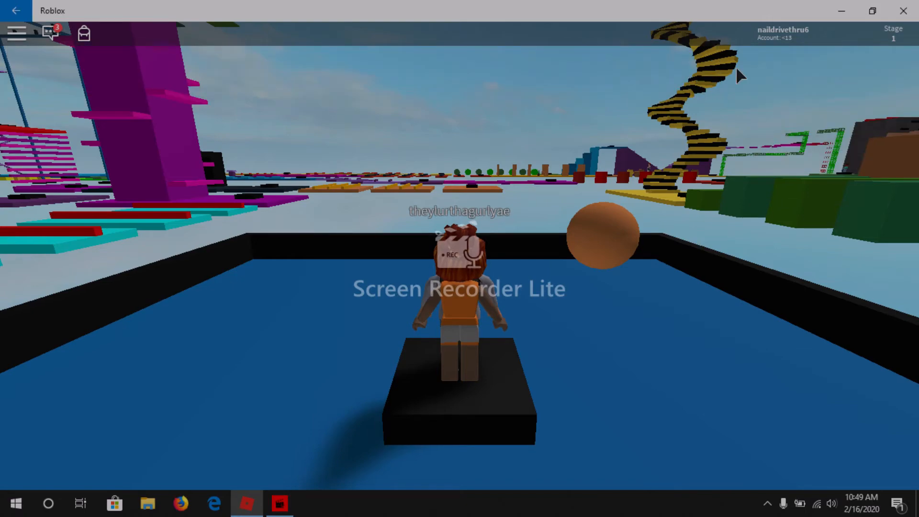